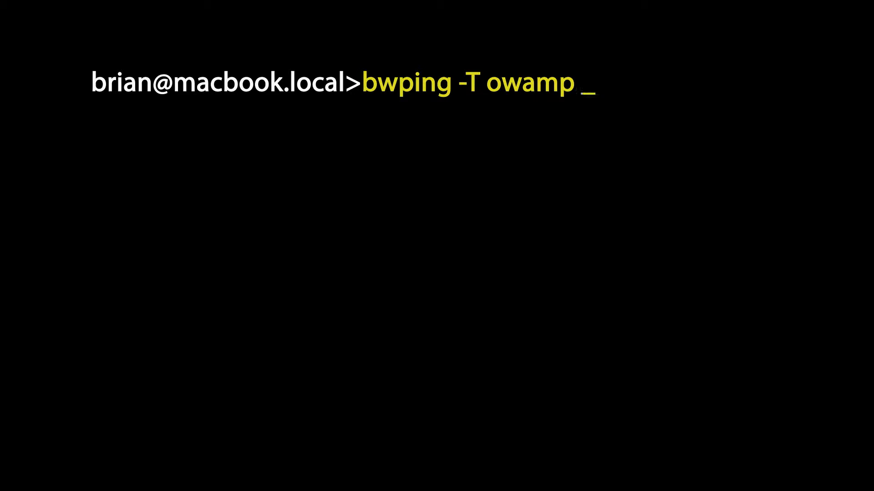
type("-c lbl-")
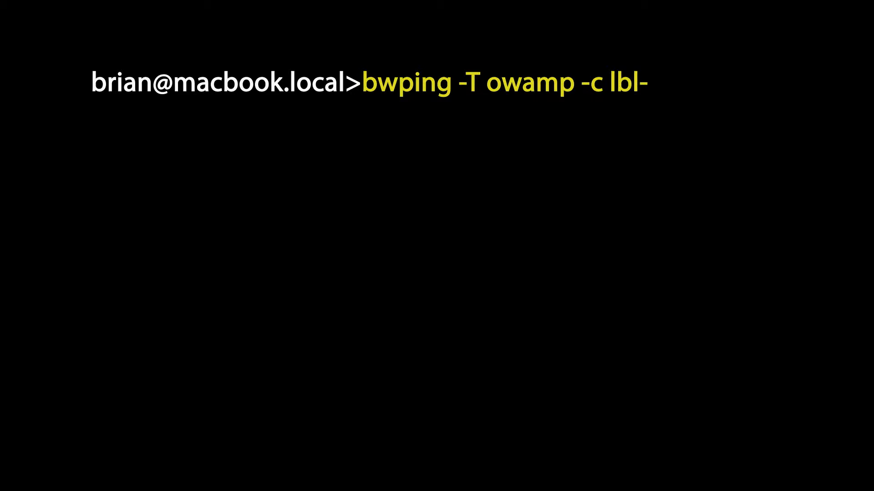
type("diskpt1.es.net")
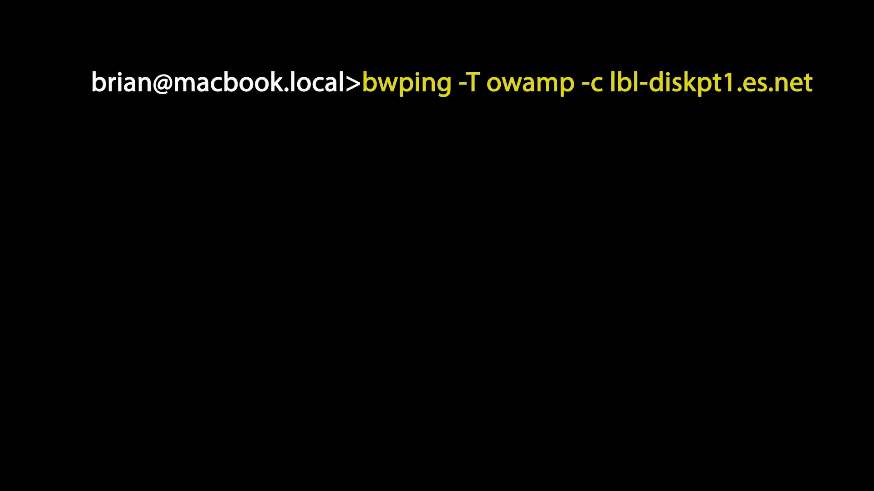
type("-s bnl-diskpt1.es")
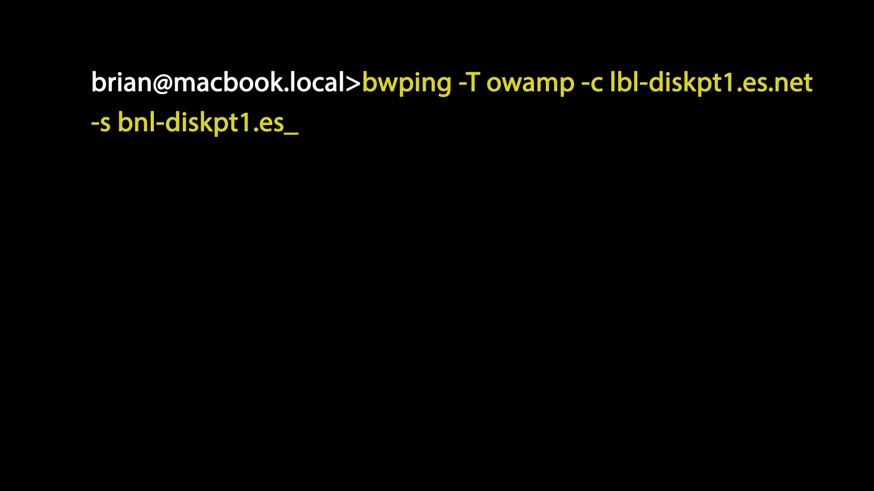
type(".net")
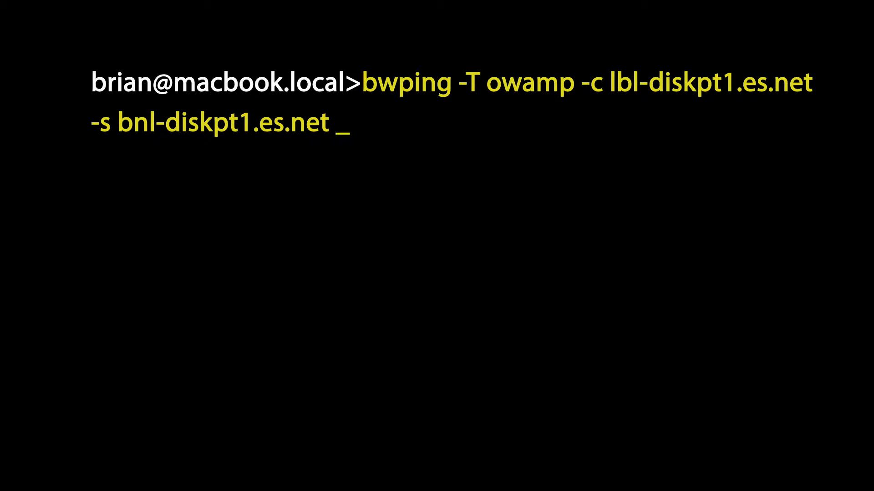
type("-N 1000 -i .01 -x")
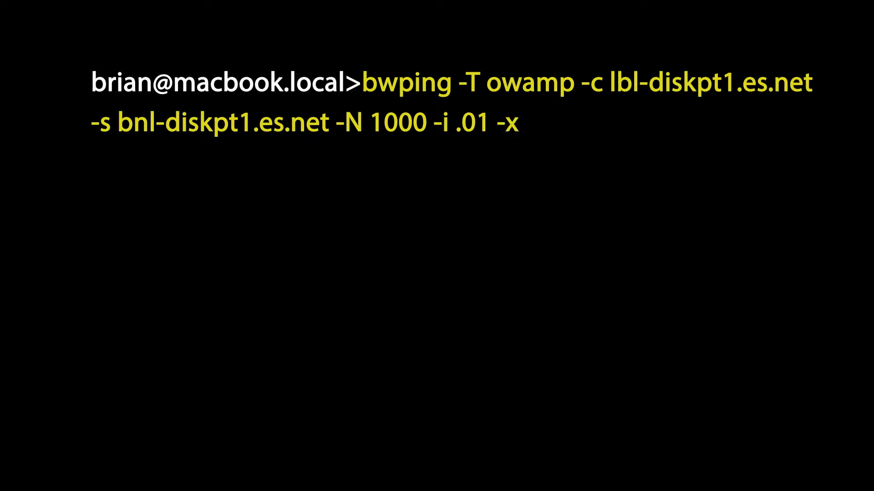
type("-a 1")
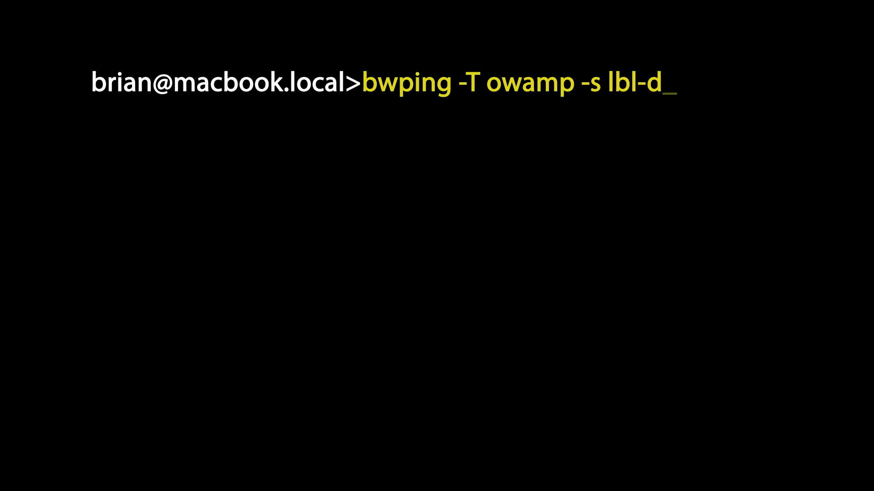
type("iskpt1.es.net -c bnl-diskpt1.es.net -N 1000 -i .01  -a")
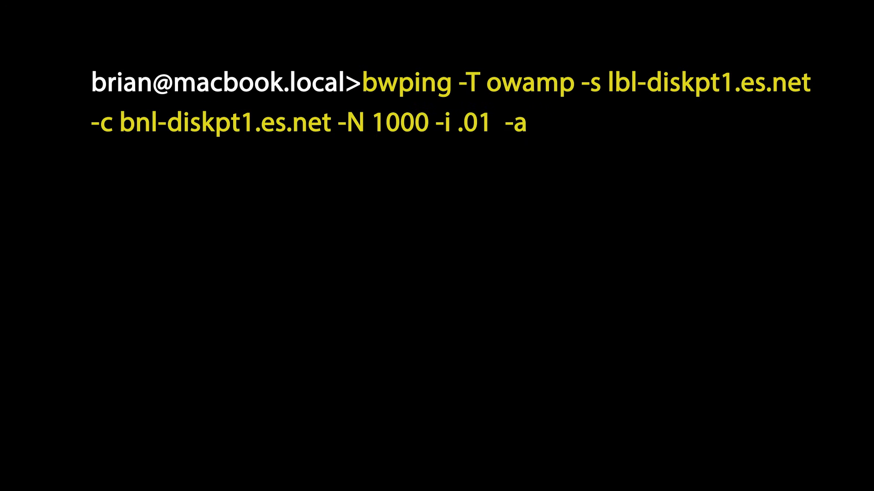